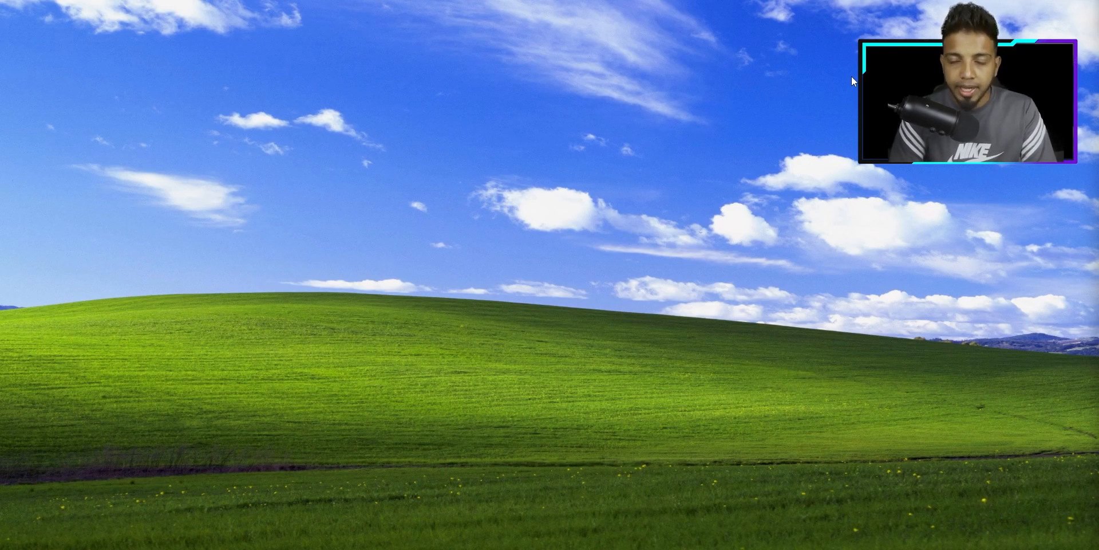
mouse_move(787, 217)
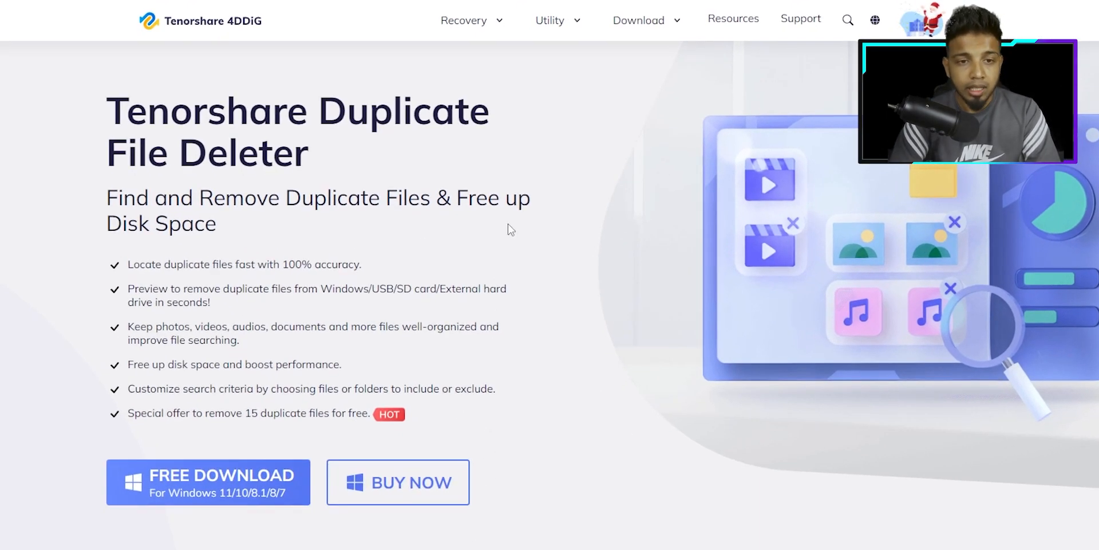
mouse_move(535, 135)
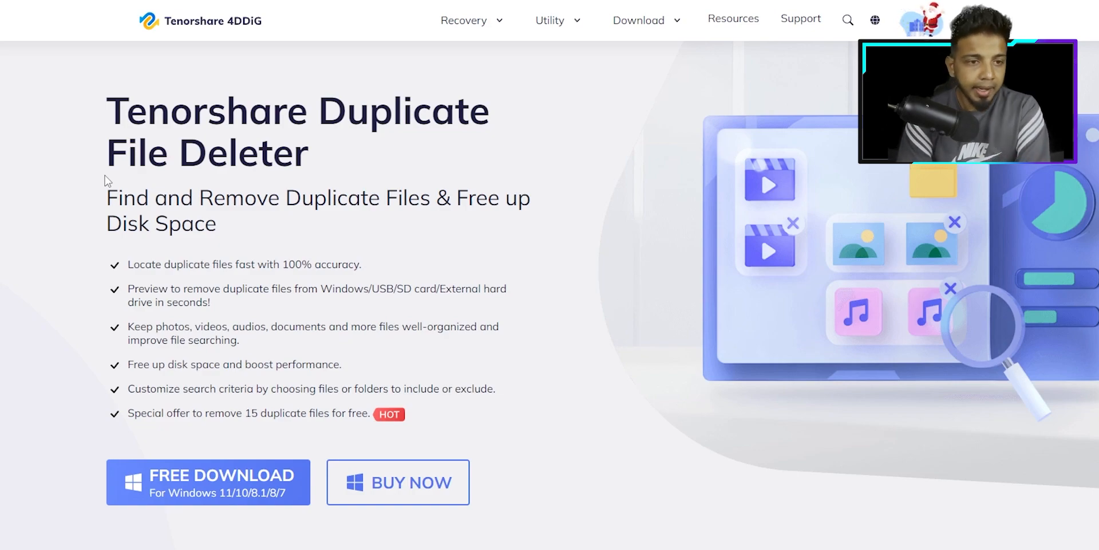
mouse_move(370, 146)
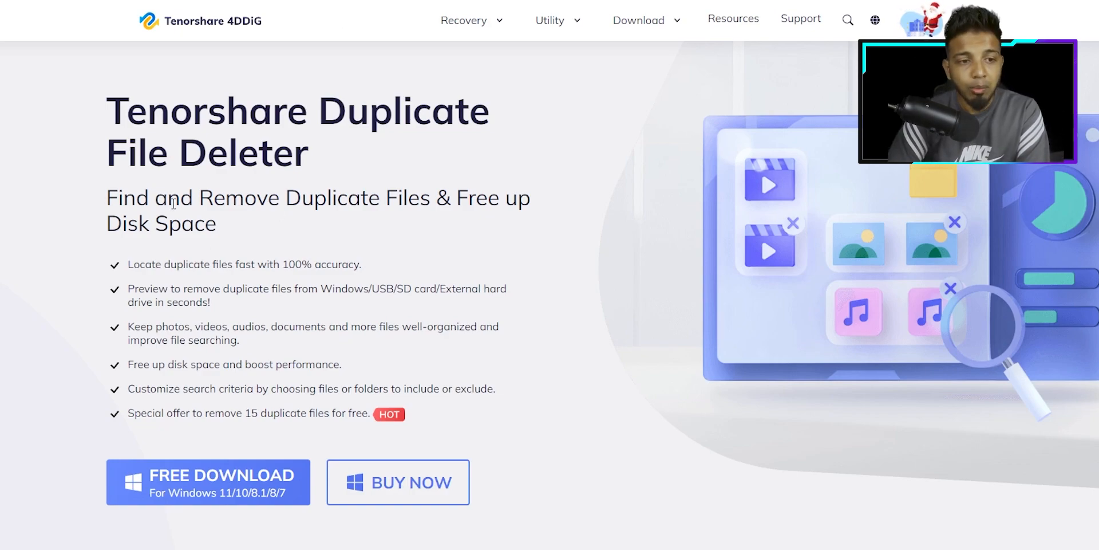
- Start downloading the Duplicate File Deleter installer, then scroll down the Christmas sale page
left_click_drag(106, 197, 284, 198)
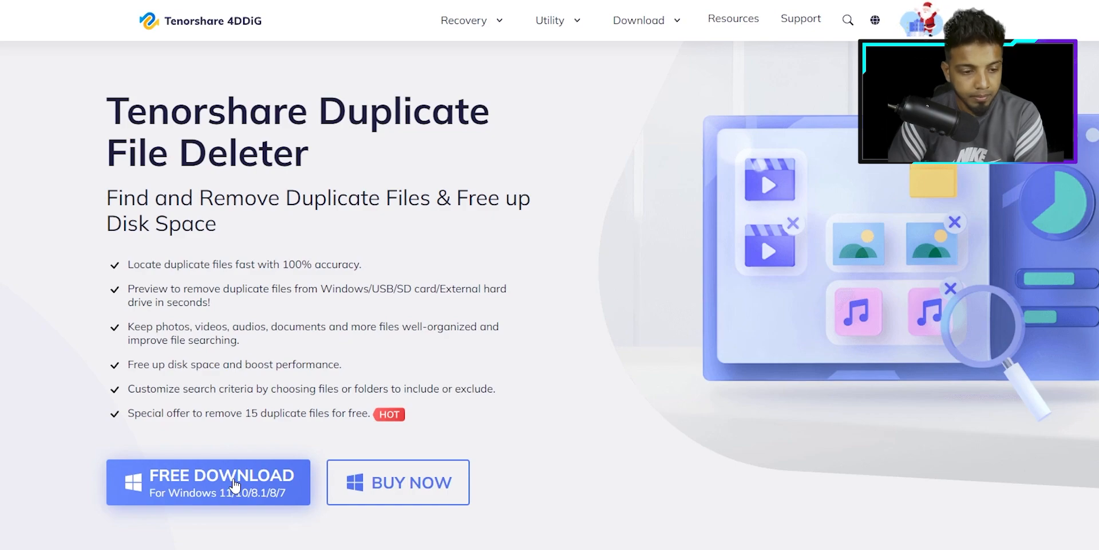
left_click(222, 475)
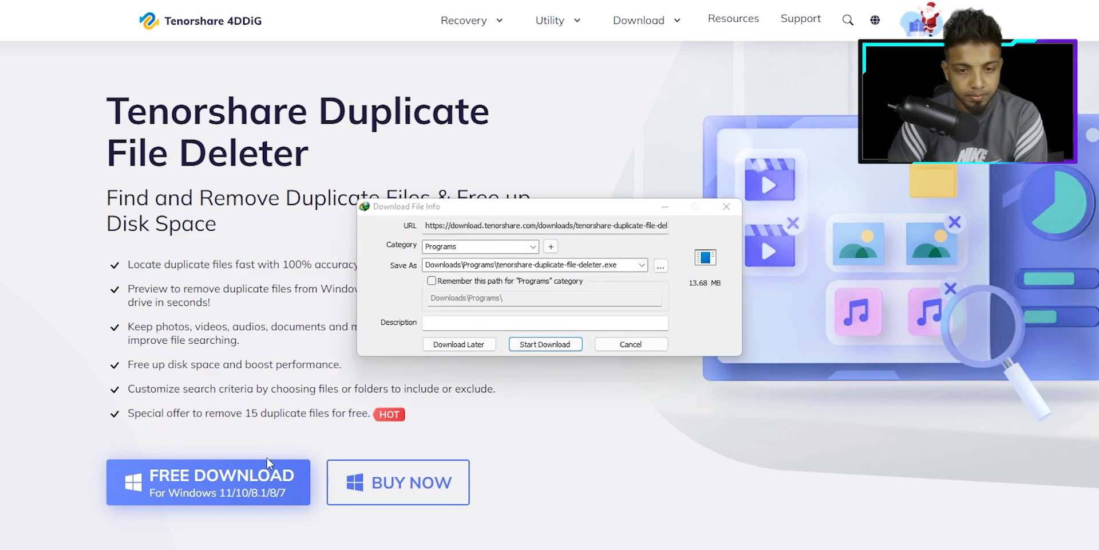
left_click(545, 344)
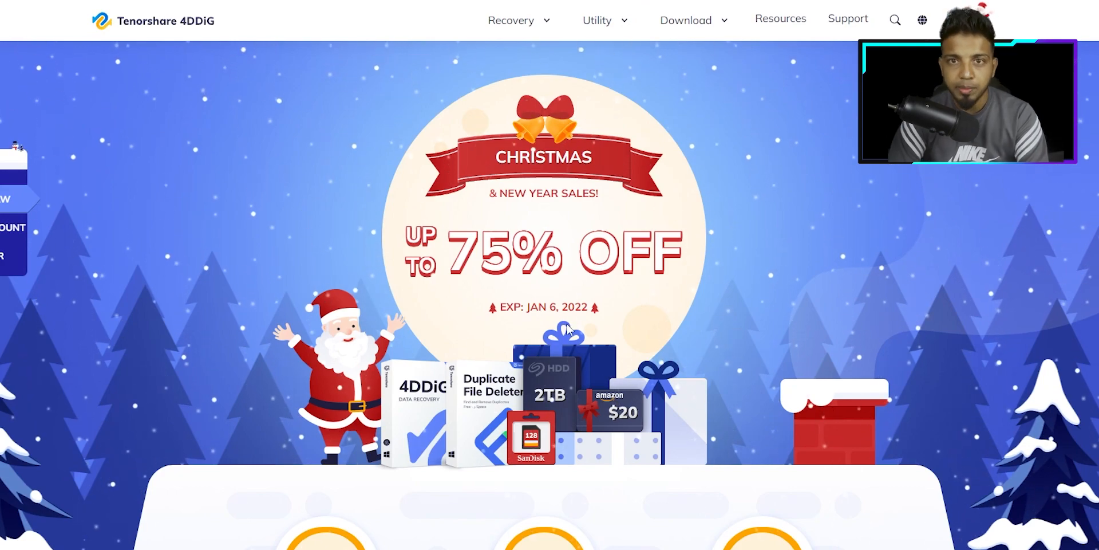
mouse_move(341, 244)
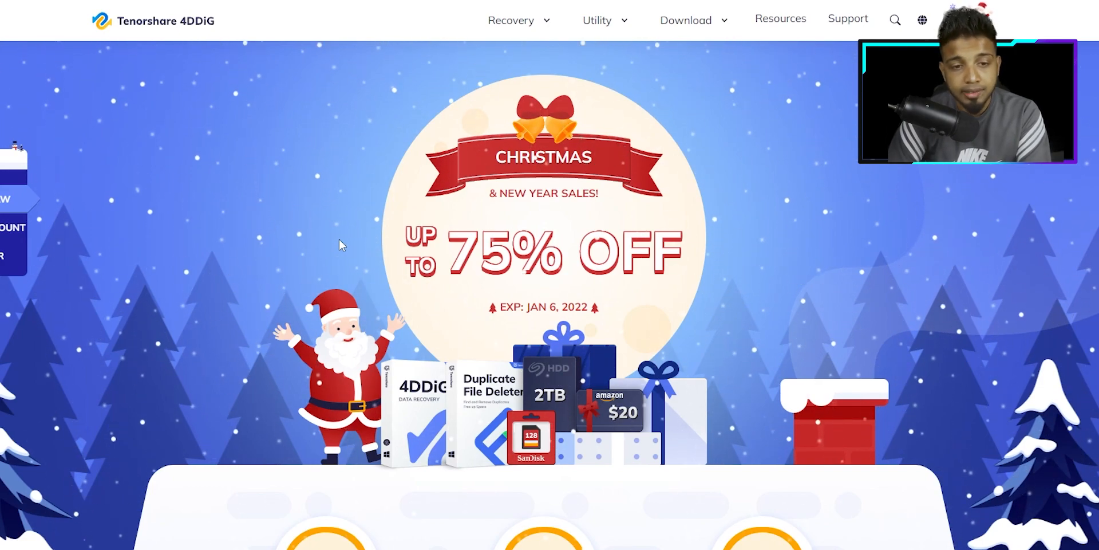
mouse_move(459, 257)
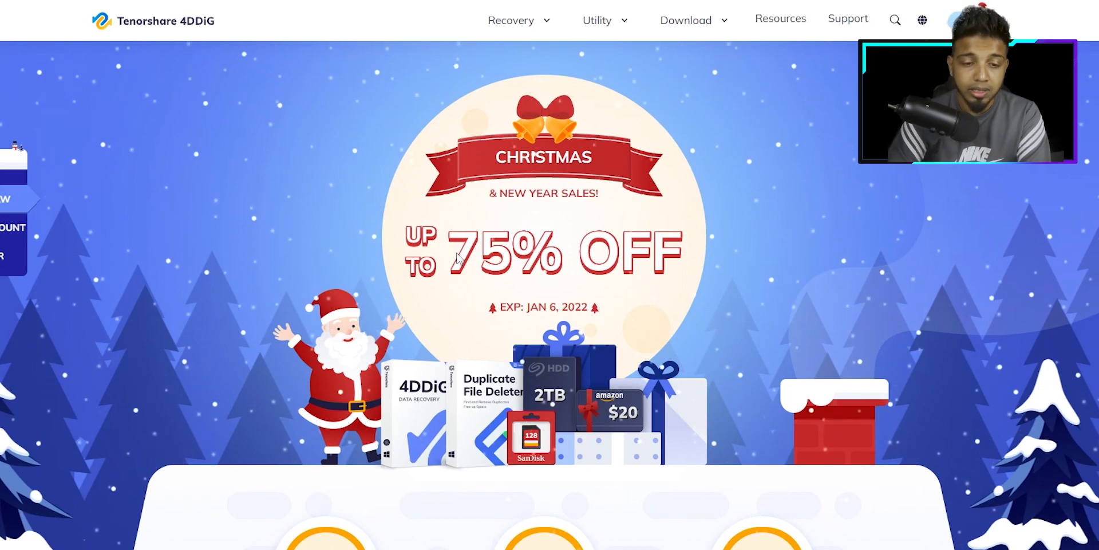
mouse_move(351, 466)
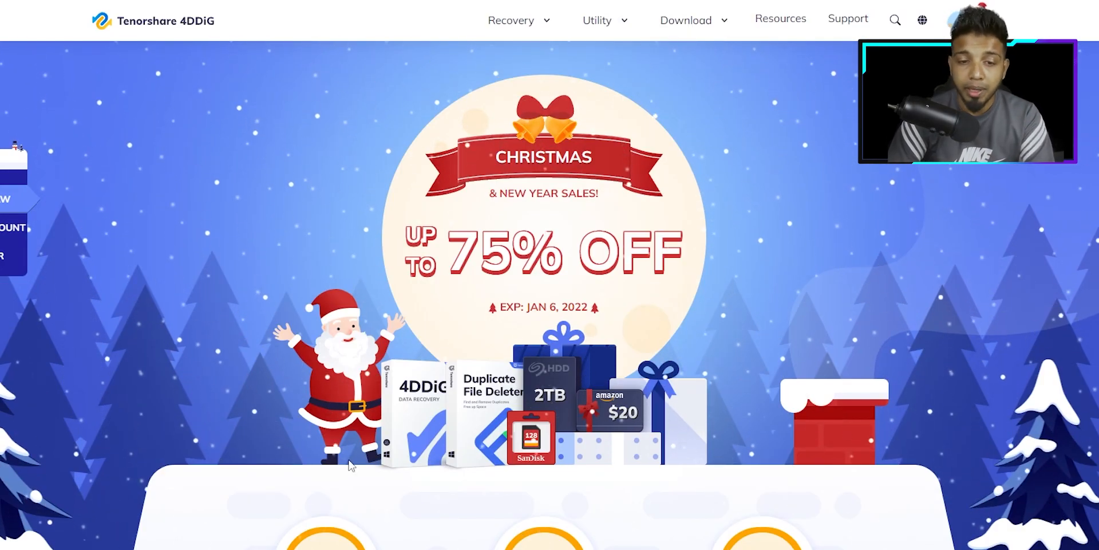
mouse_move(547, 321)
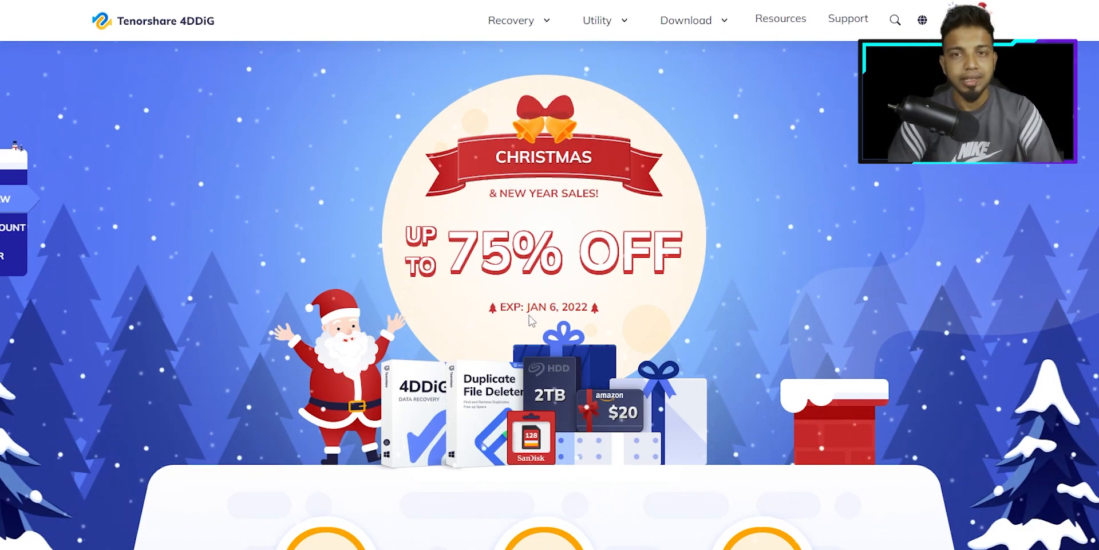
scroll("down", 3)
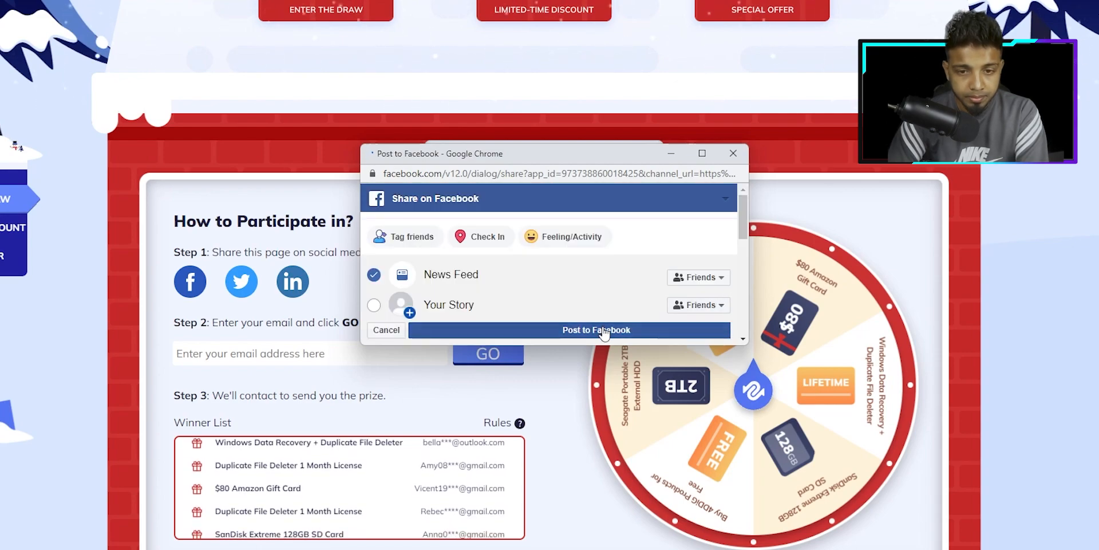
- Post the giveaway to Facebook, enter the email 'Sinha', and spin the prize wheel
left_click(595, 329)
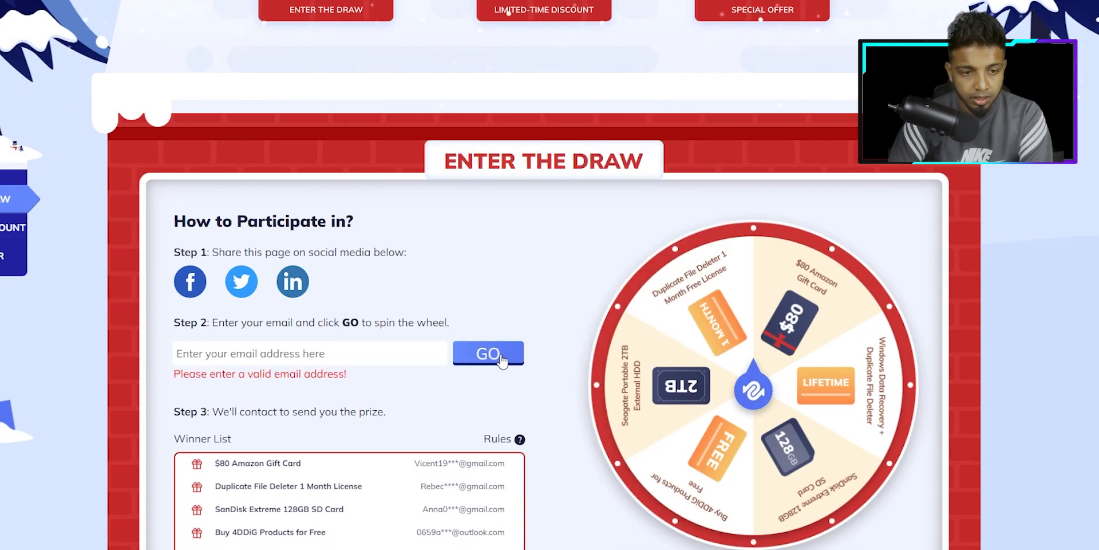
left_click(309, 353)
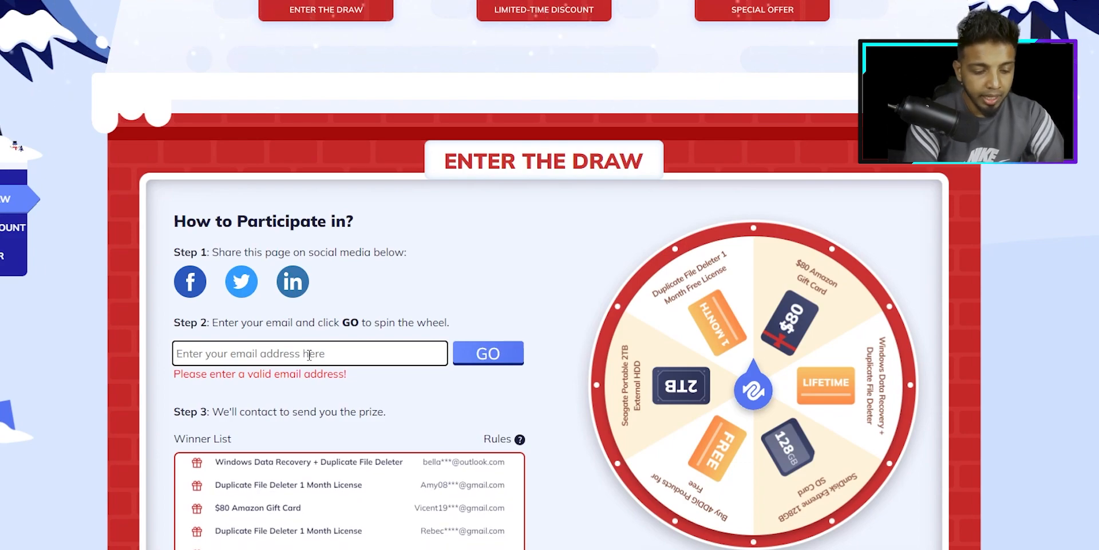
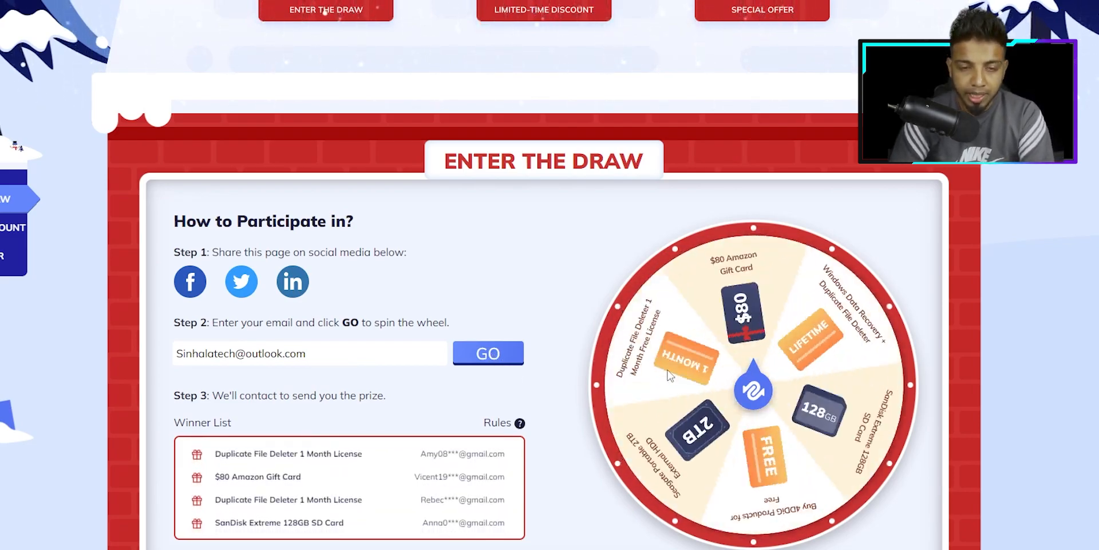
left_click(488, 353)
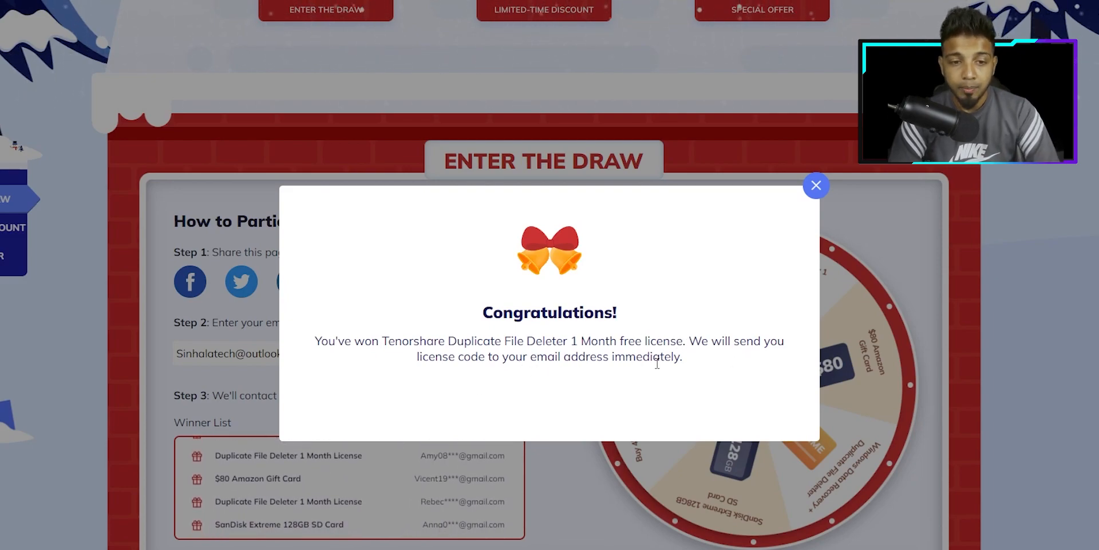
scroll("down", 3)
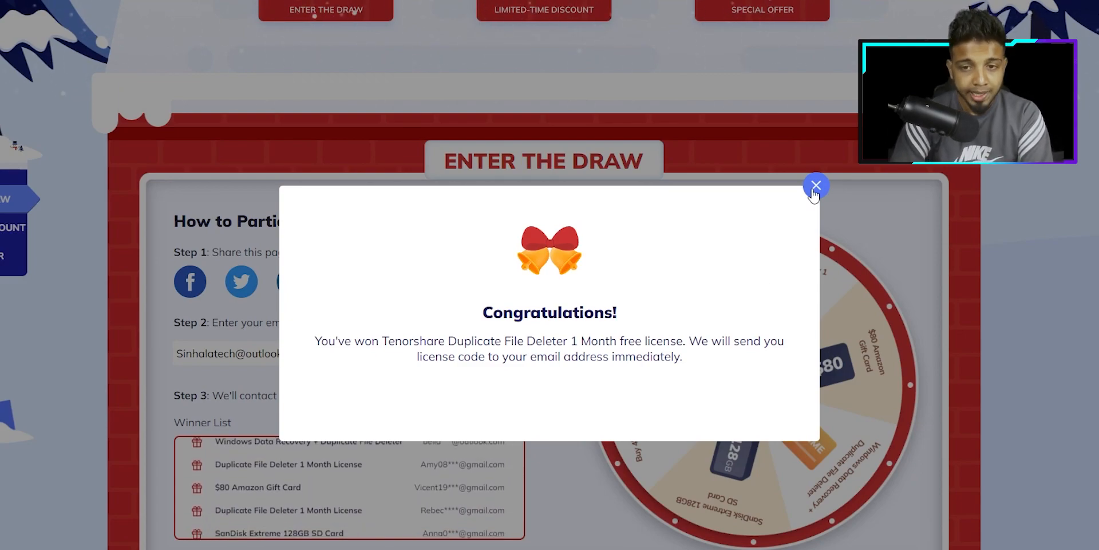
- Close the congratulations popup and scroll to the Limited-Time Discount and Special Offer deals
left_click(815, 186)
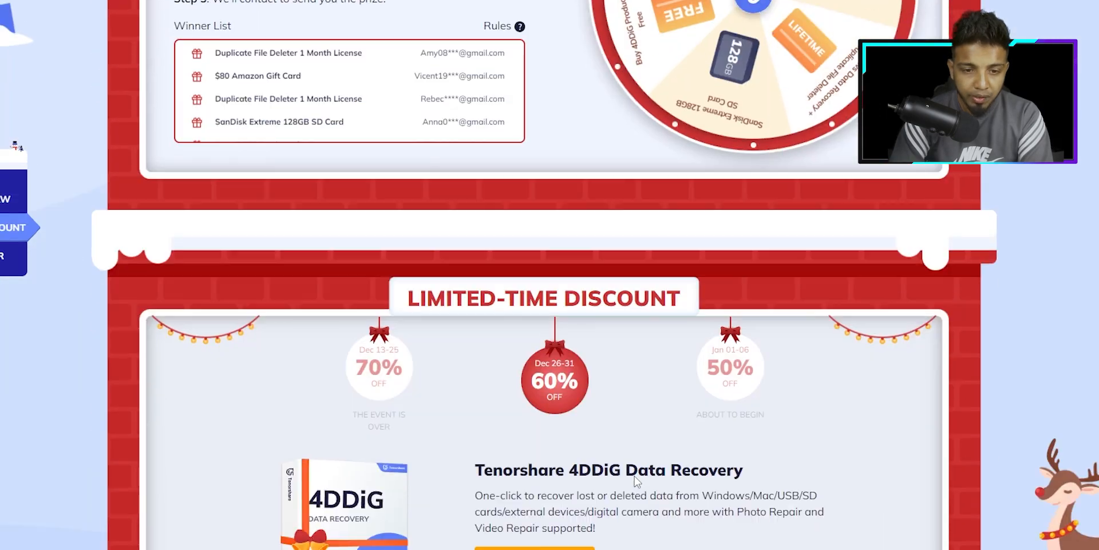
scroll("down", 3)
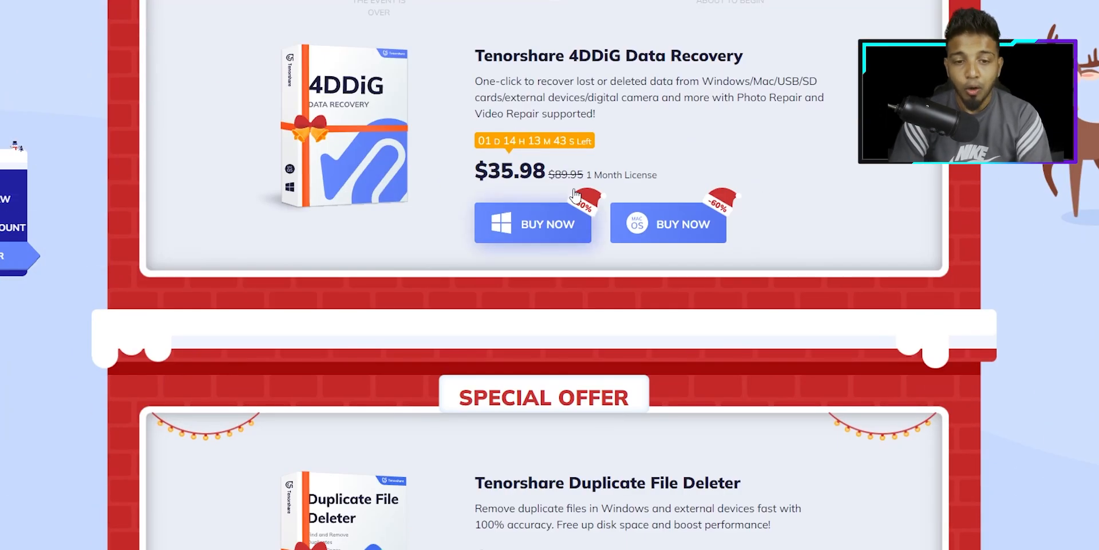
scroll("down", 3)
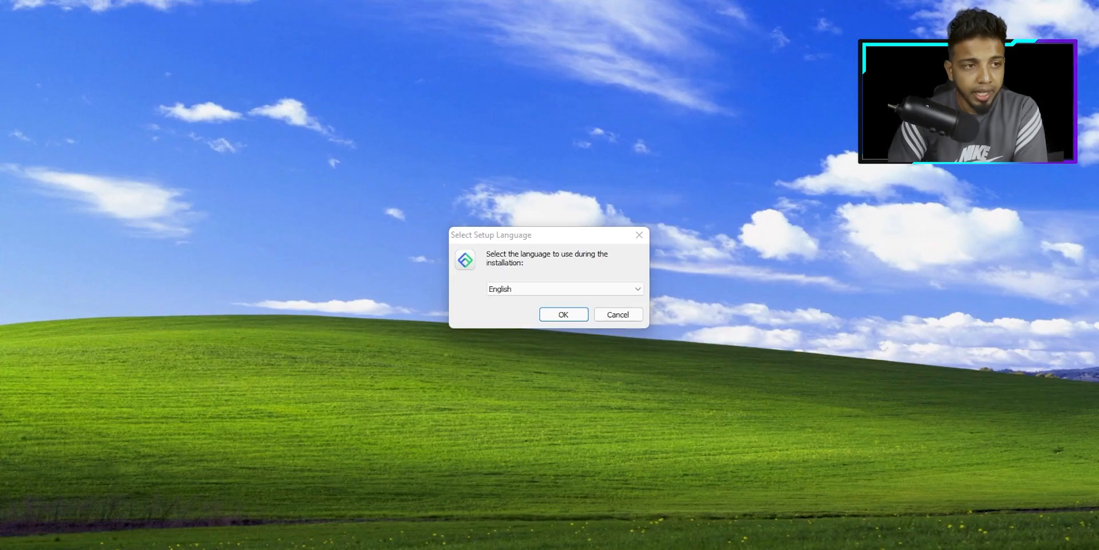
- Install in English to the default folder, launch the program, and begin adding a scan folder
left_click(563, 314)
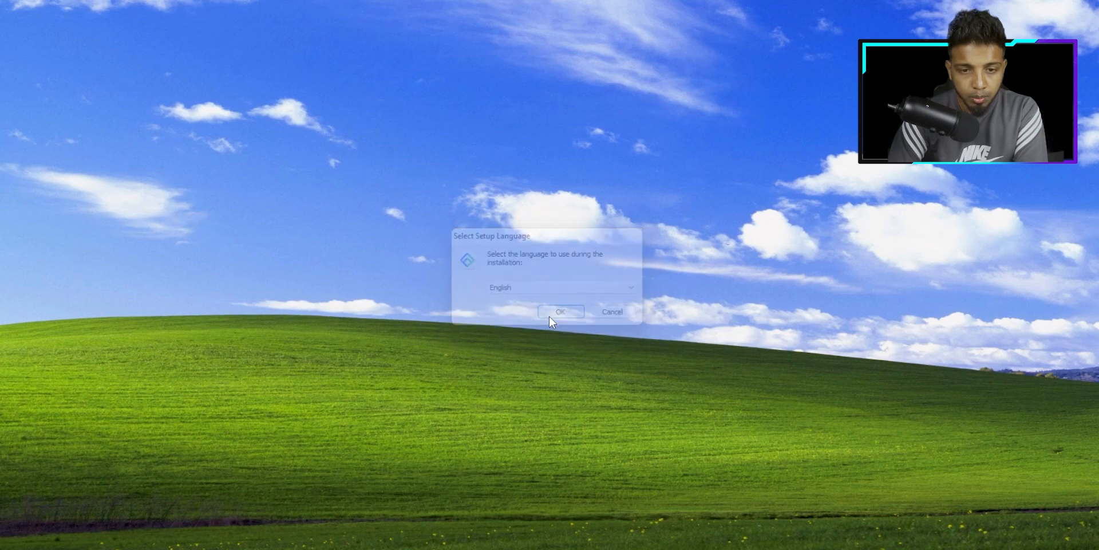
left_click(560, 311)
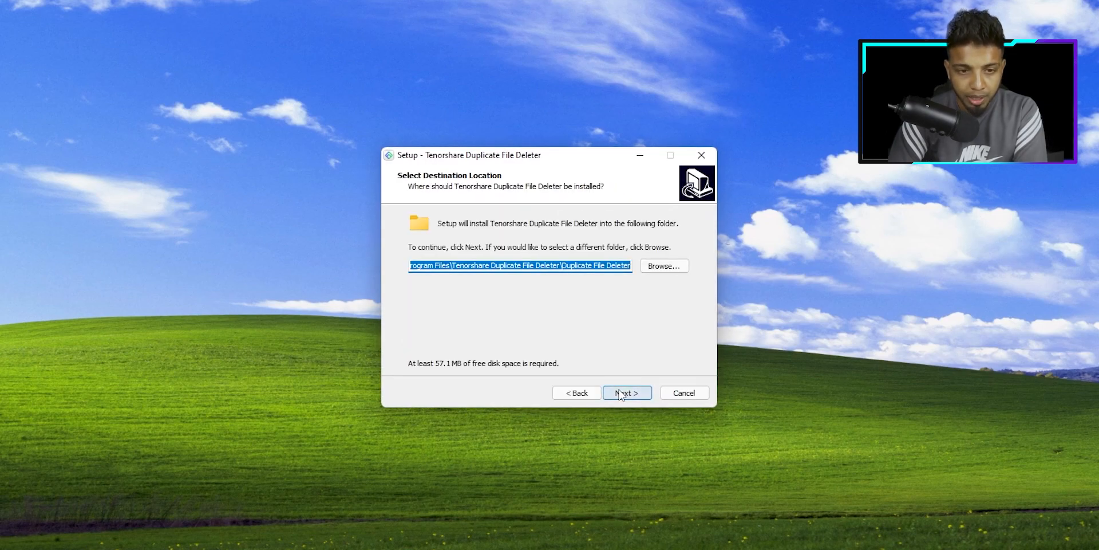
left_click(626, 393)
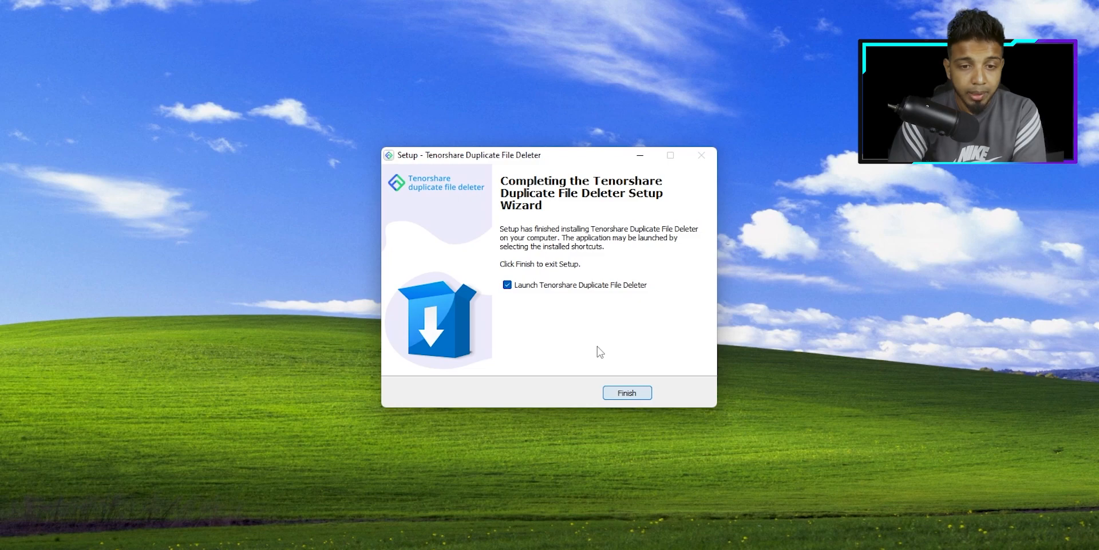
left_click(626, 392)
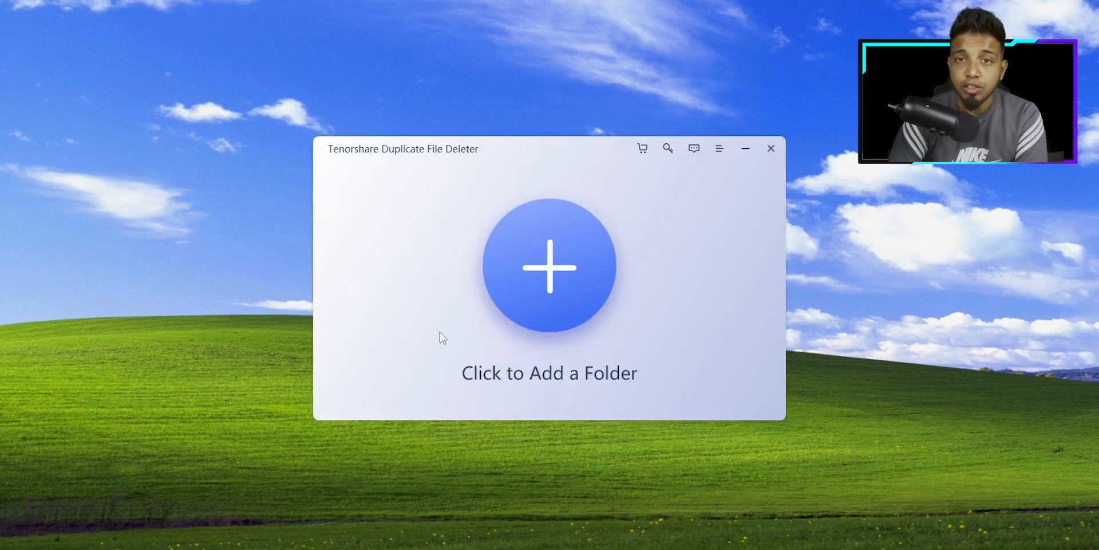
mouse_move(607, 338)
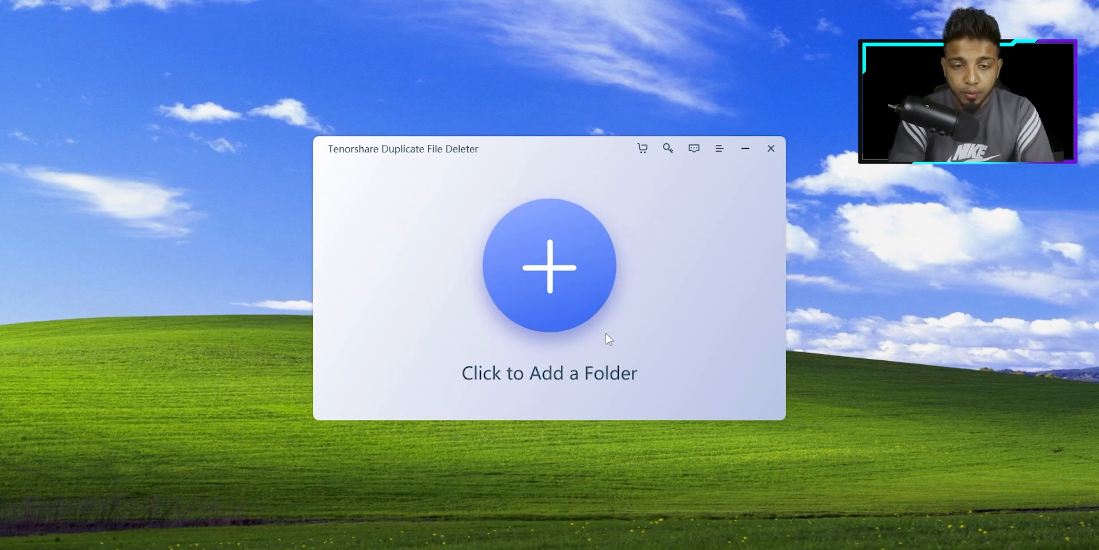
left_click(549, 266)
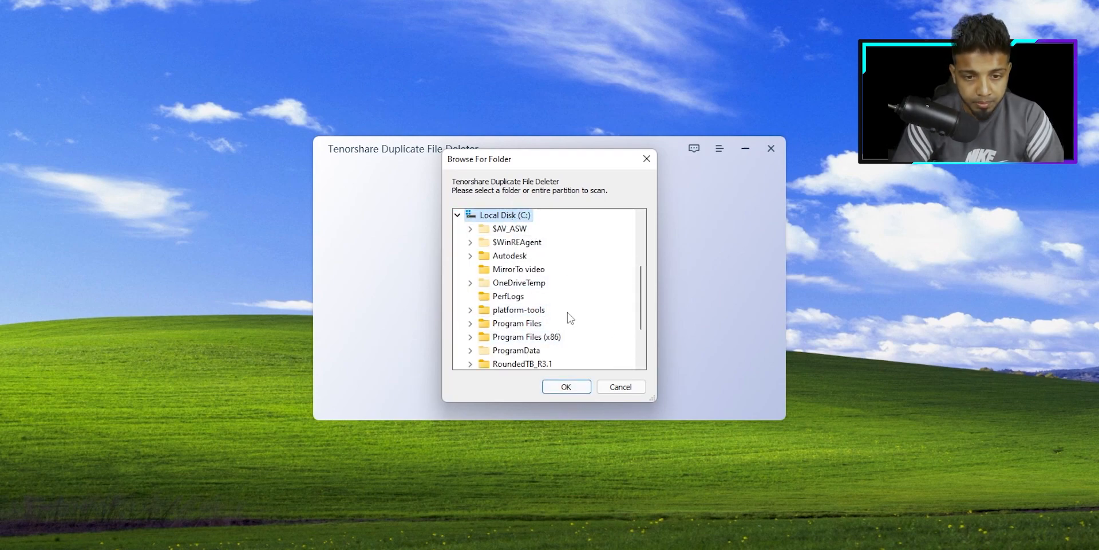
- Confirm Local Disk (C:) as the scan location and start the duplicate scan
left_click(565, 386)
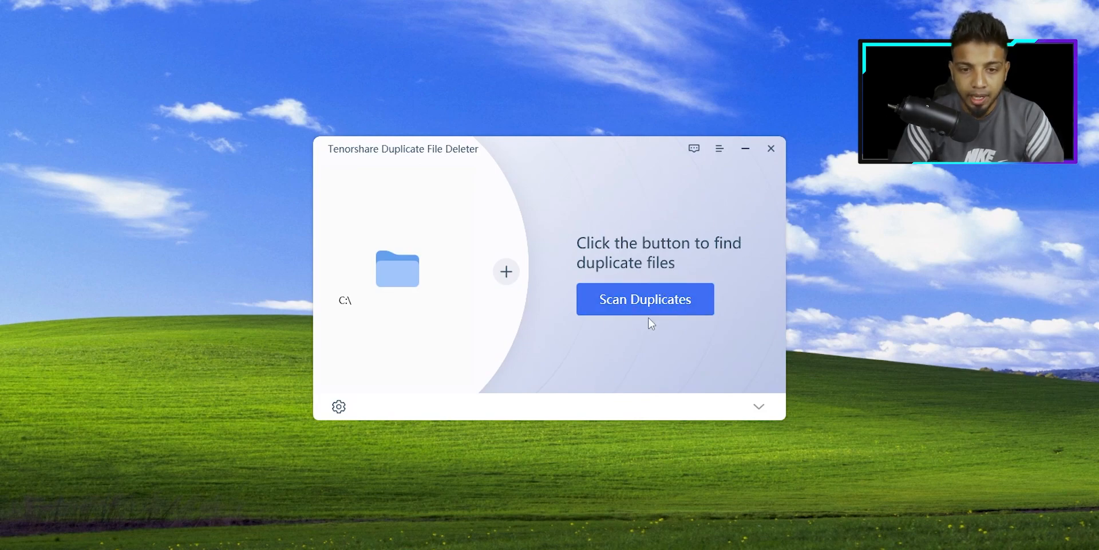
left_click(644, 299)
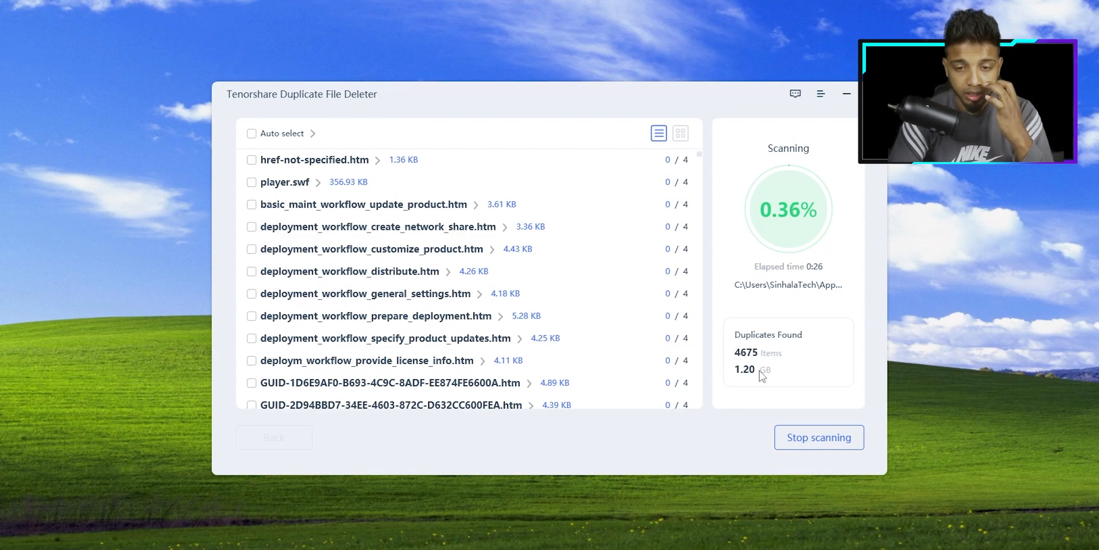
mouse_move(737, 324)
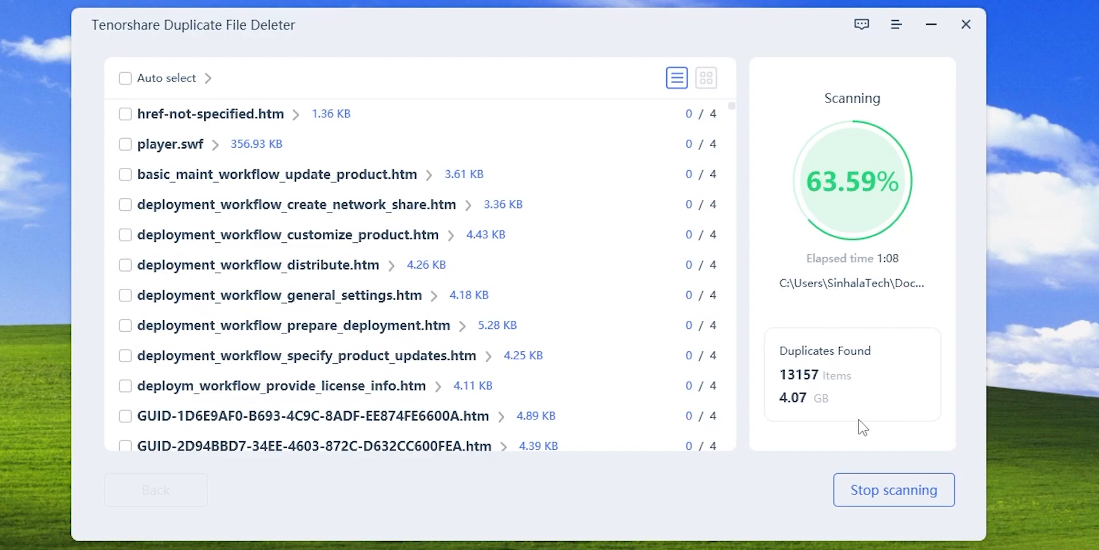
mouse_move(733, 350)
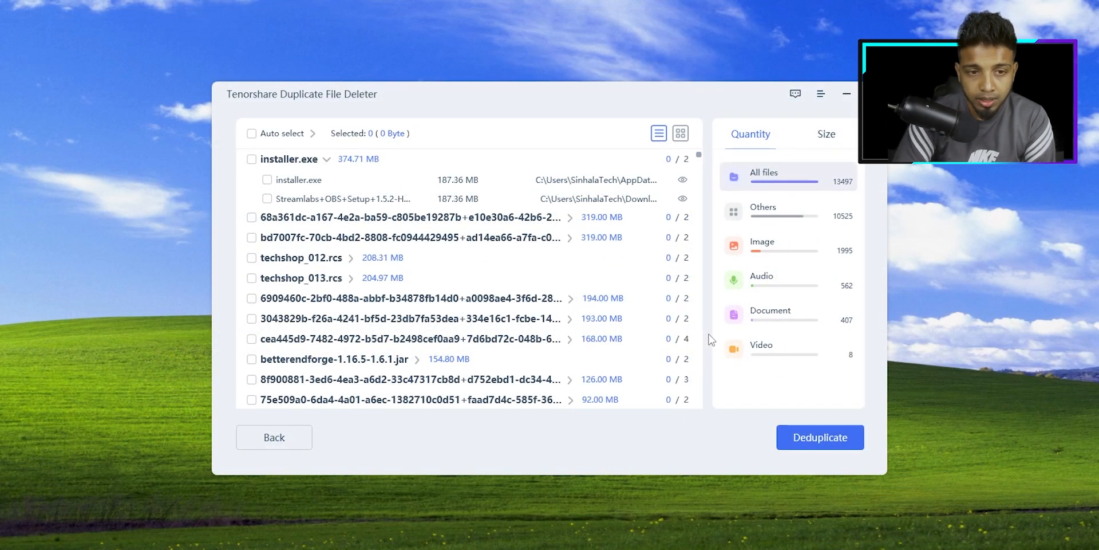
- Scroll through the duplicate scan results list
scroll("down", 3)
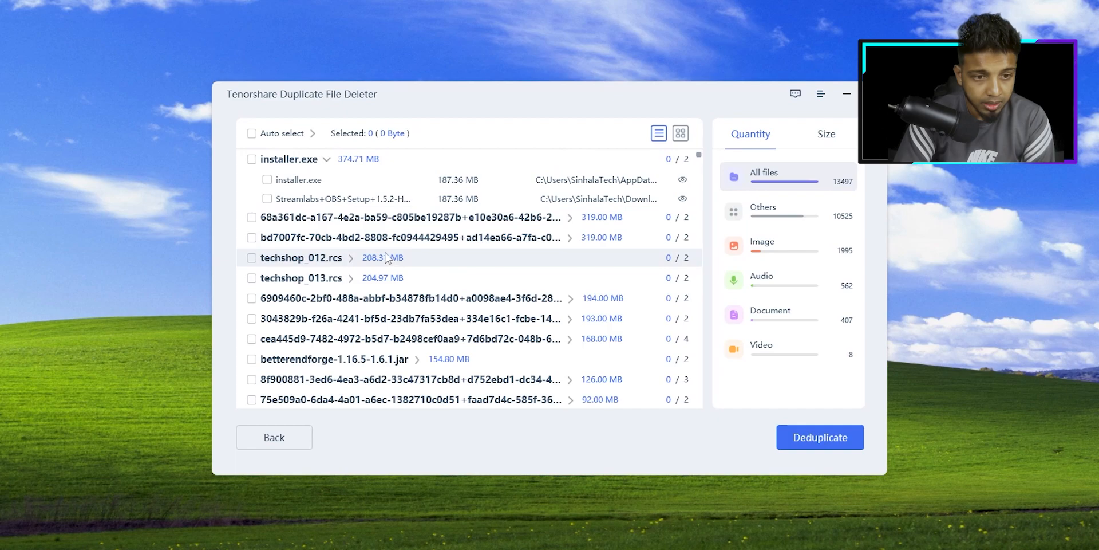
scroll("down", 3)
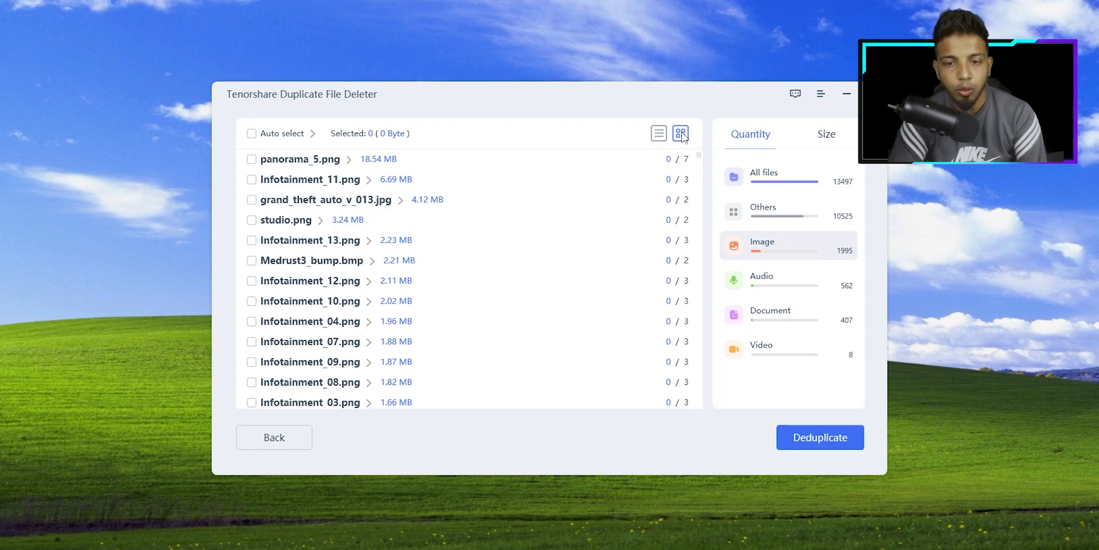
mouse_move(353, 175)
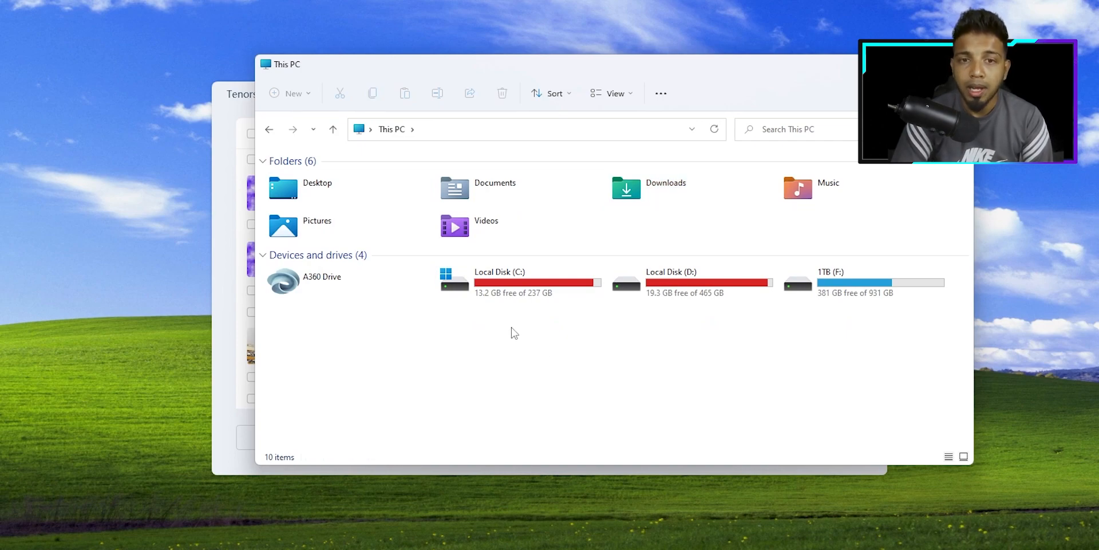
mouse_move(491, 324)
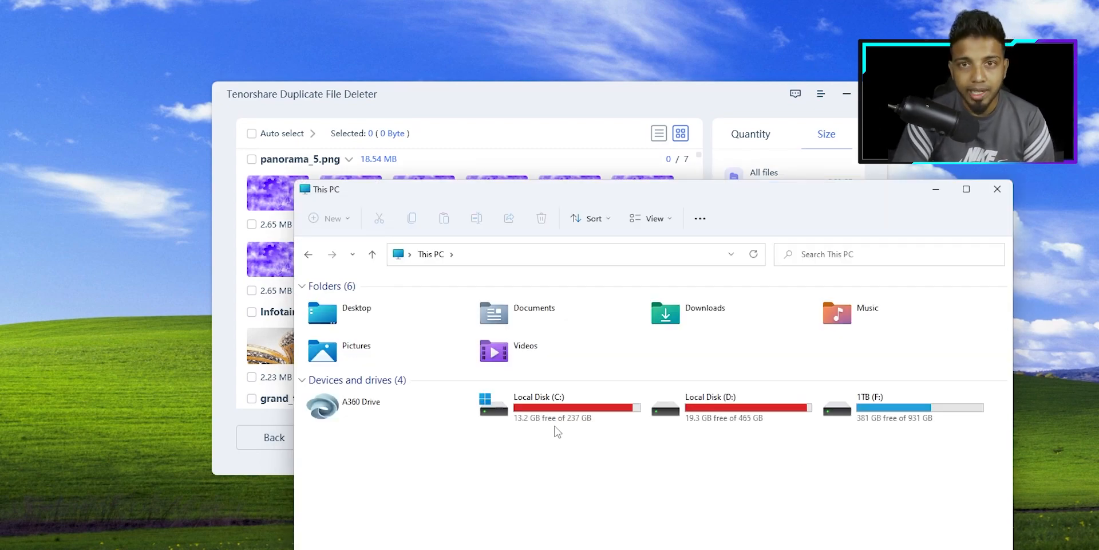
mouse_move(932, 225)
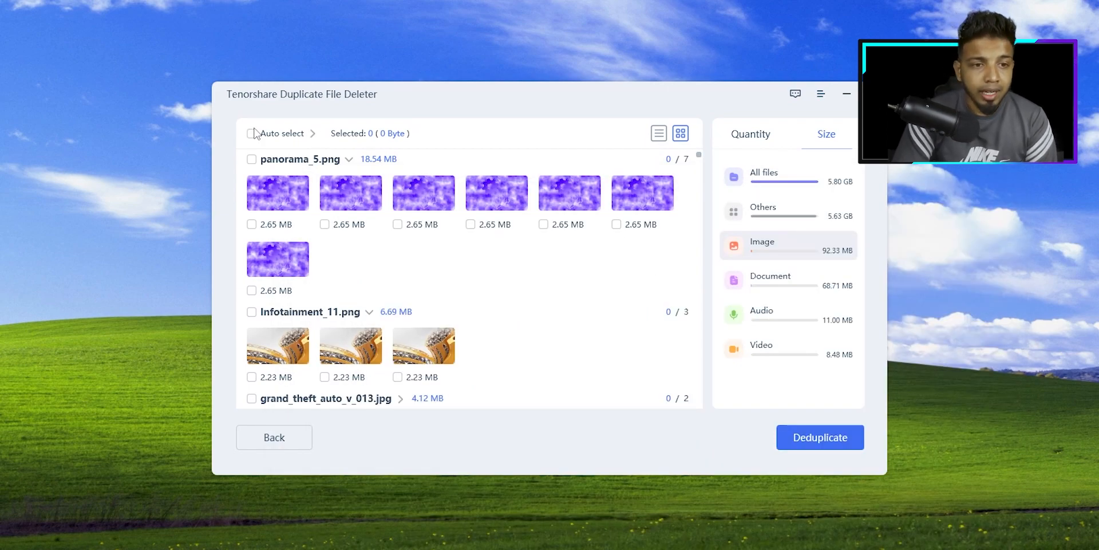
- Auto-select 1434 duplicate images (59.65 MB) and confirm moving them to the Recycle Bin
left_click(251, 133)
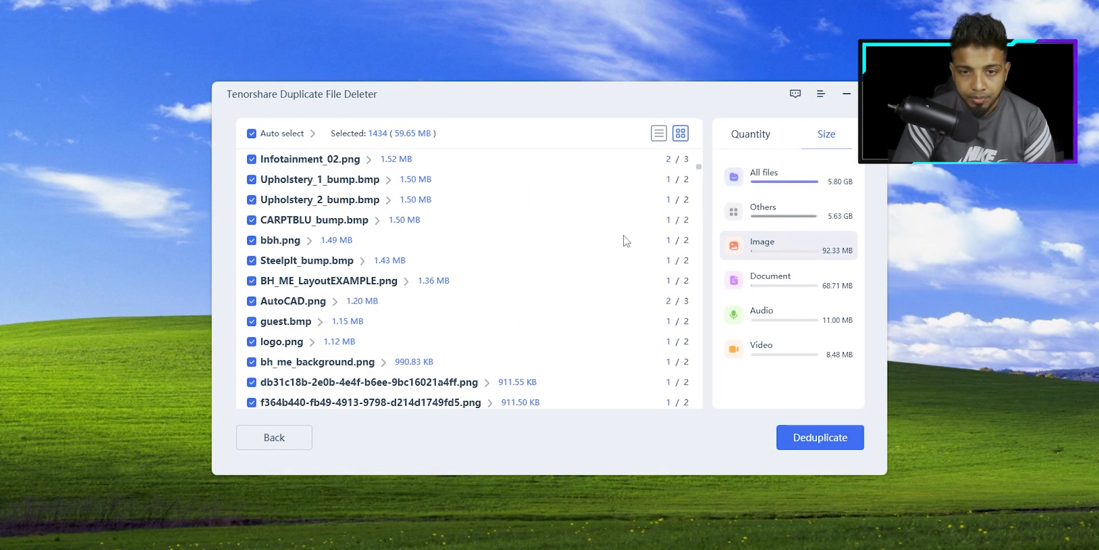
scroll("down", 3)
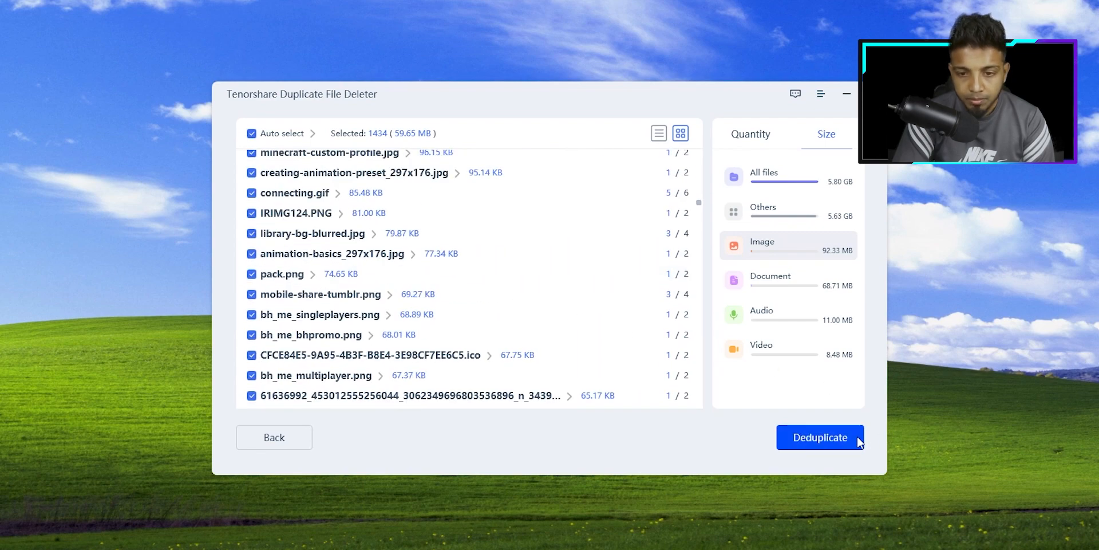
left_click(820, 436)
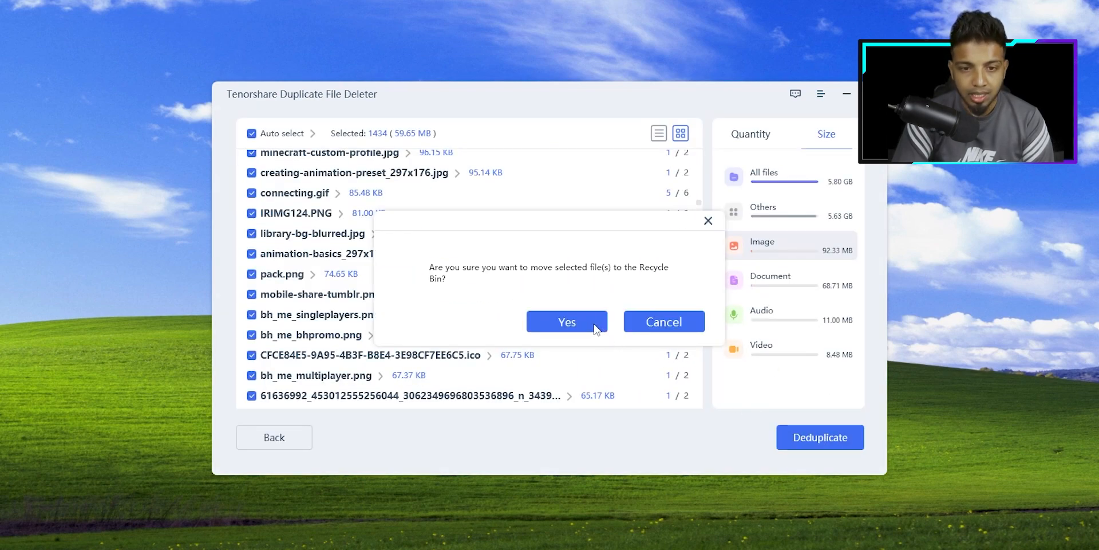
mouse_move(546, 273)
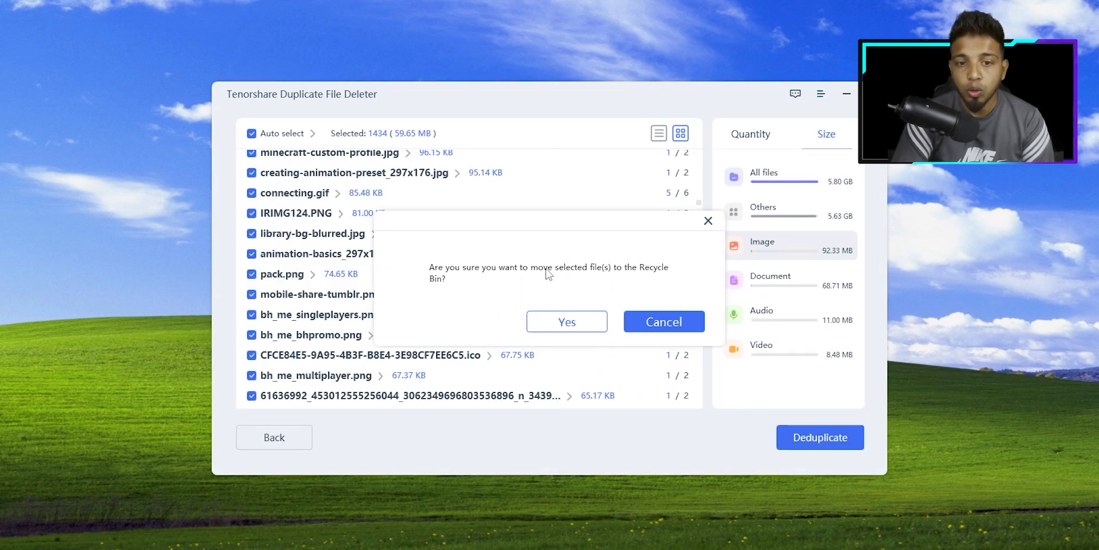
mouse_move(586, 295)
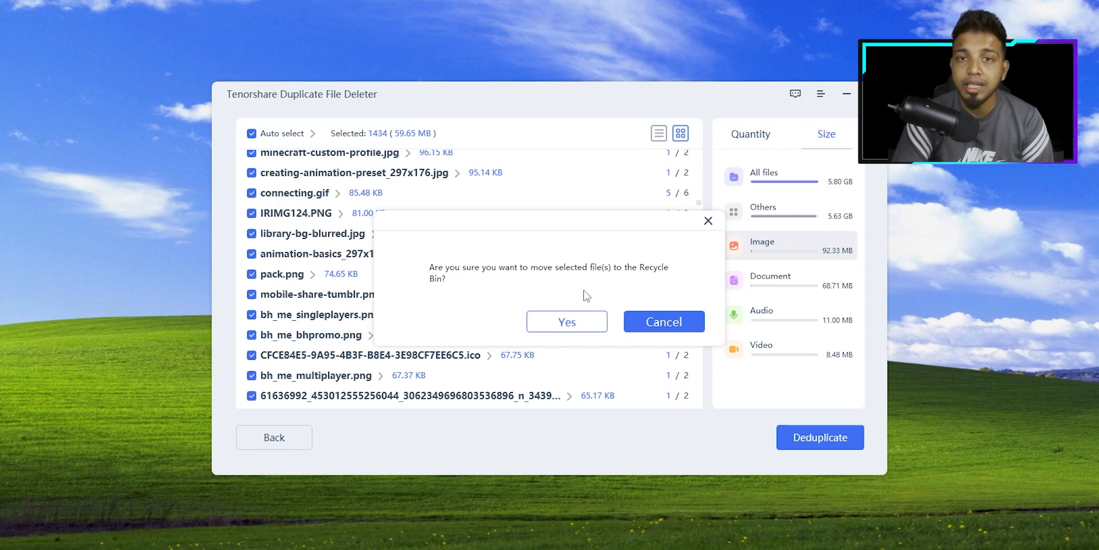
left_click(566, 321)
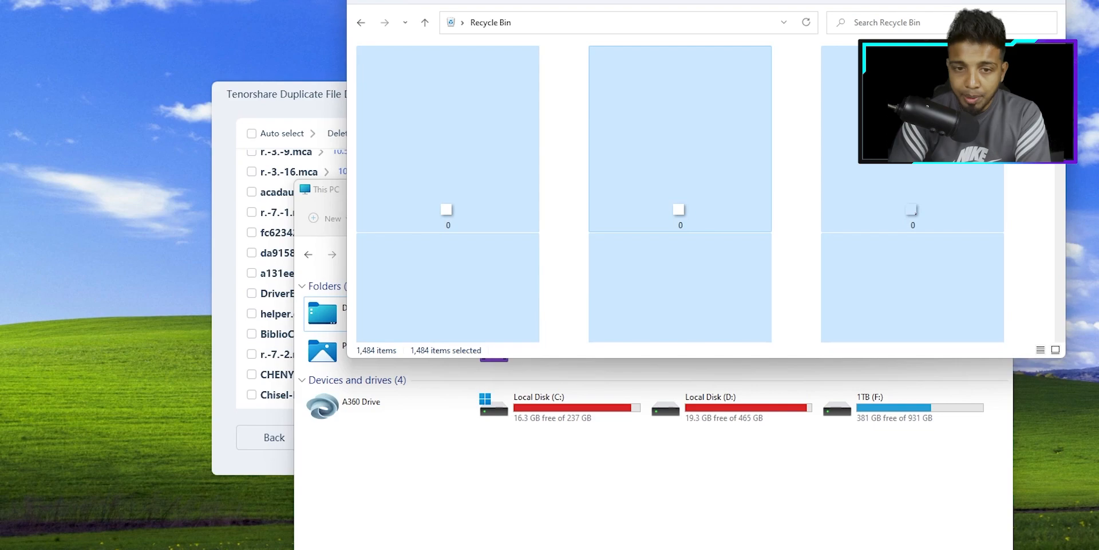
- Refresh This PC to show drive C at 29.1 GB free, then minimize the window
right_click(750, 519)
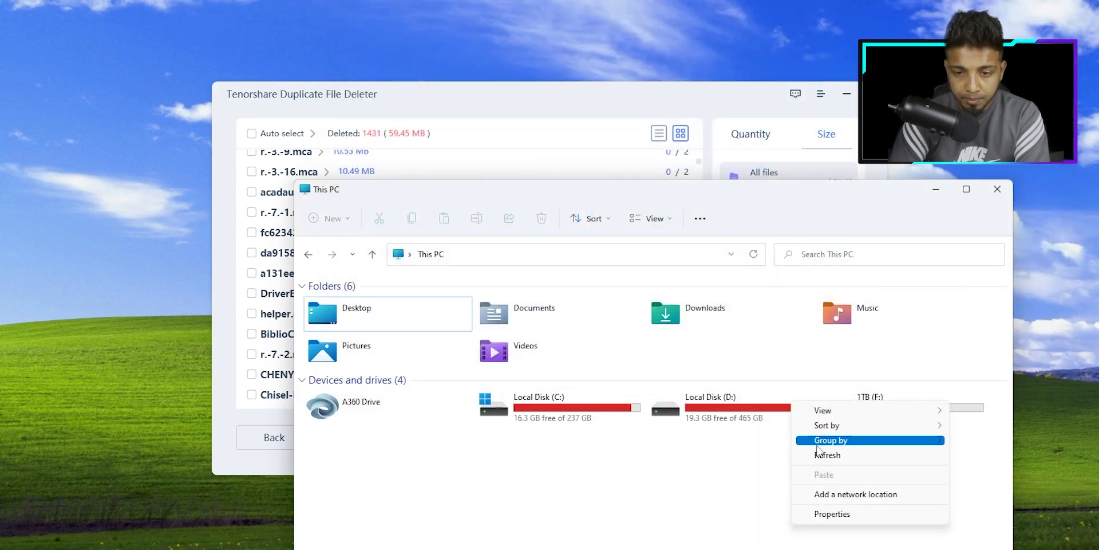
left_click(828, 454)
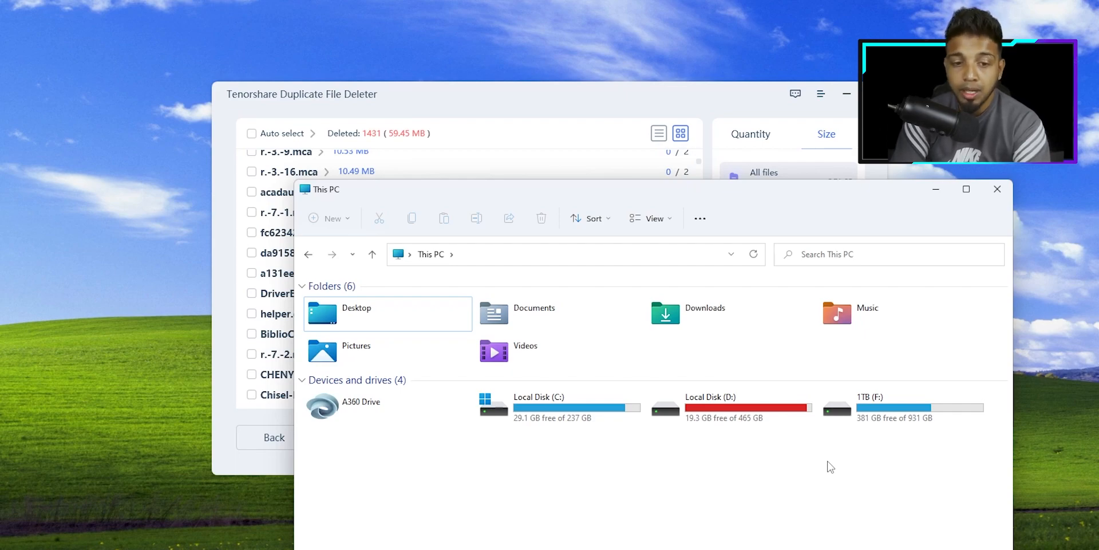
mouse_move(481, 441)
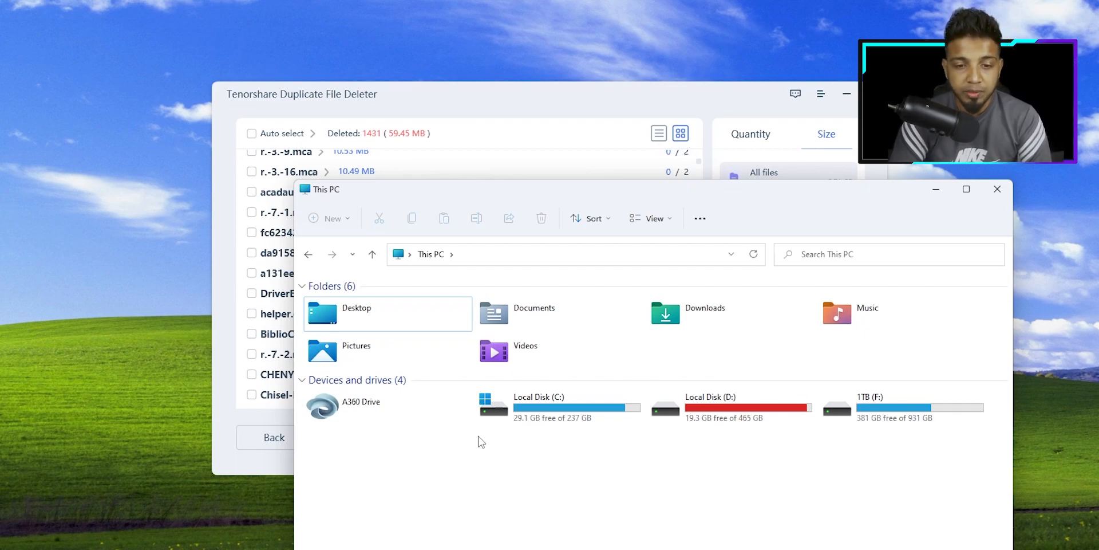
mouse_move(559, 412)
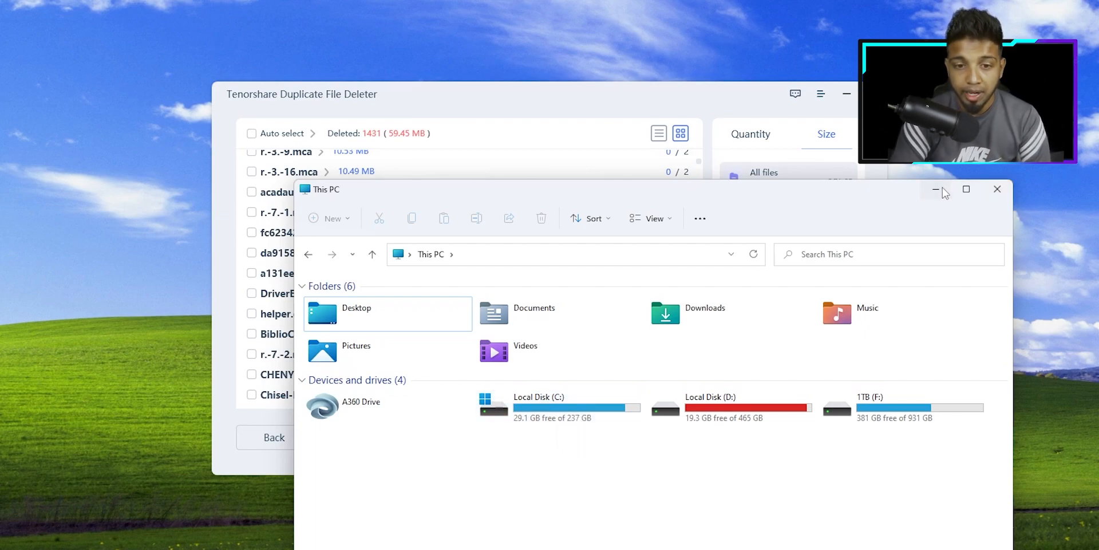
left_click(996, 190)
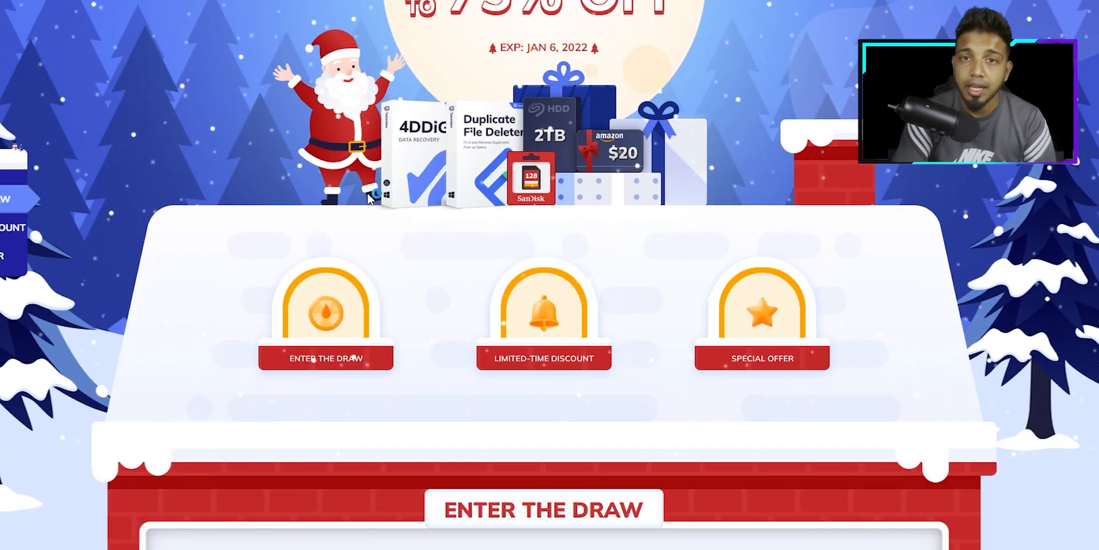
- Scroll the giveaway page to the Enter the Draw prize wheel and winner list
scroll("down", 3)
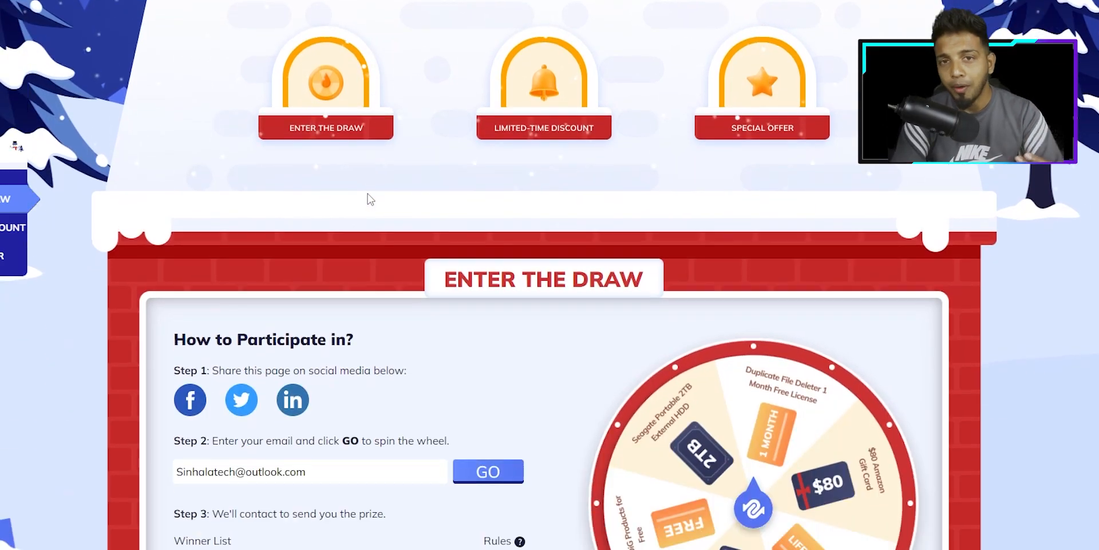
scroll("down", 3)
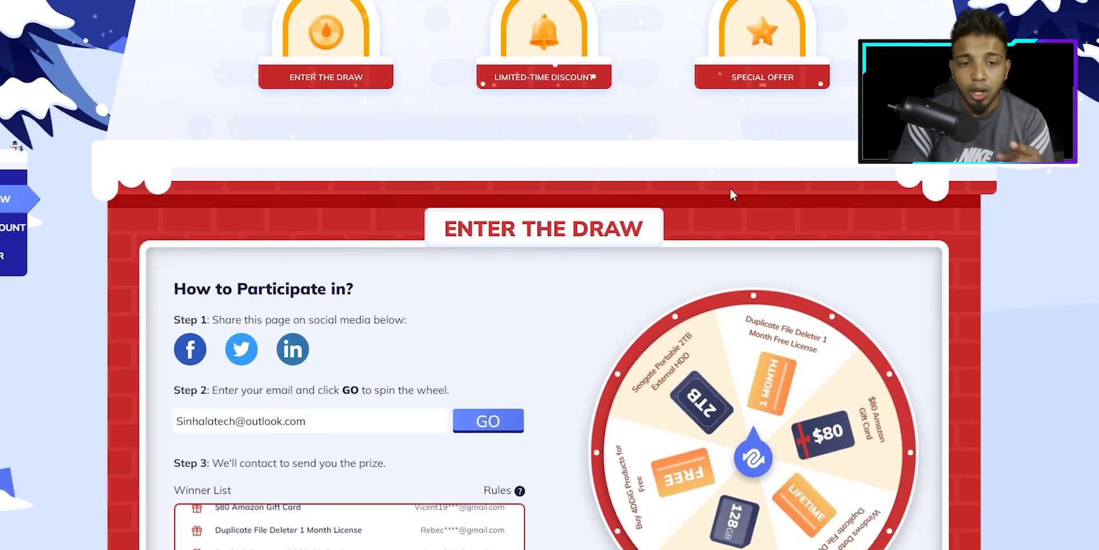
scroll("down", 3)
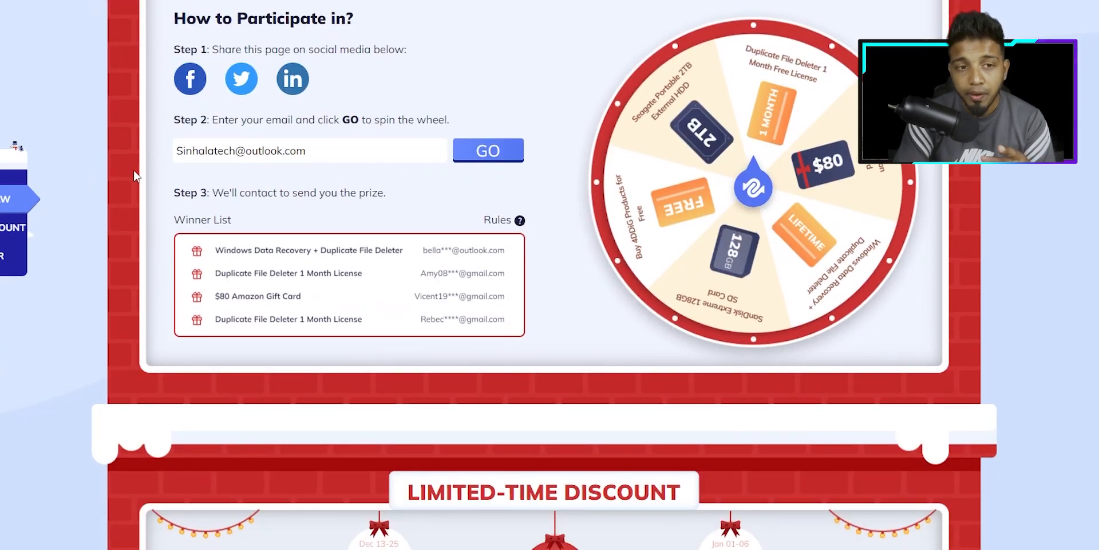
scroll("up", 3)
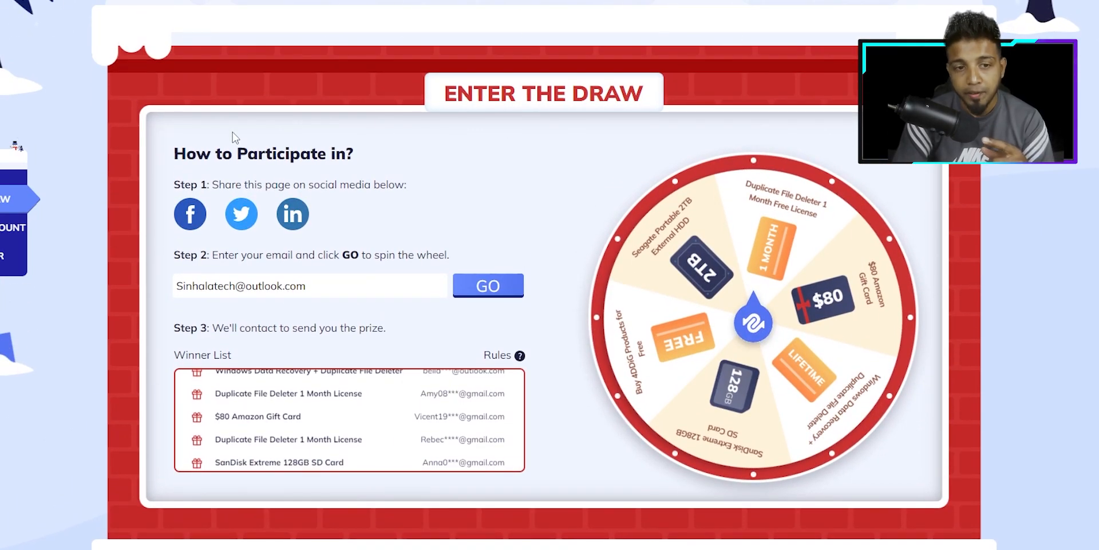